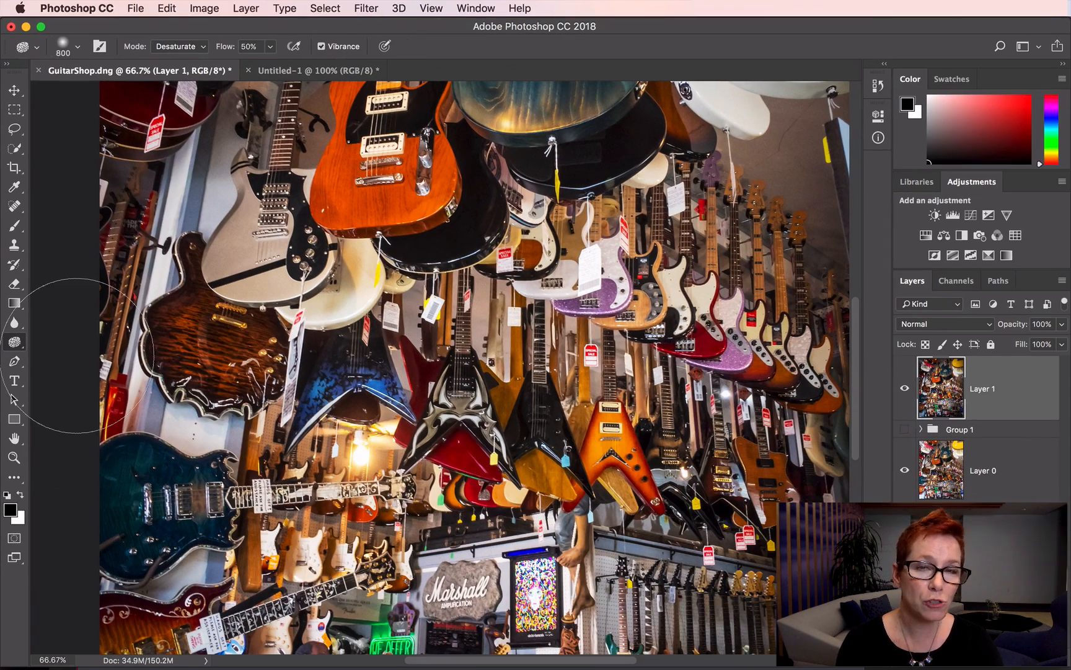
Step: Switch from the Sponge to the Dodge tool, set to midtones at 38% exposure
{"action": "left_click", "coordinate": [13, 341]}
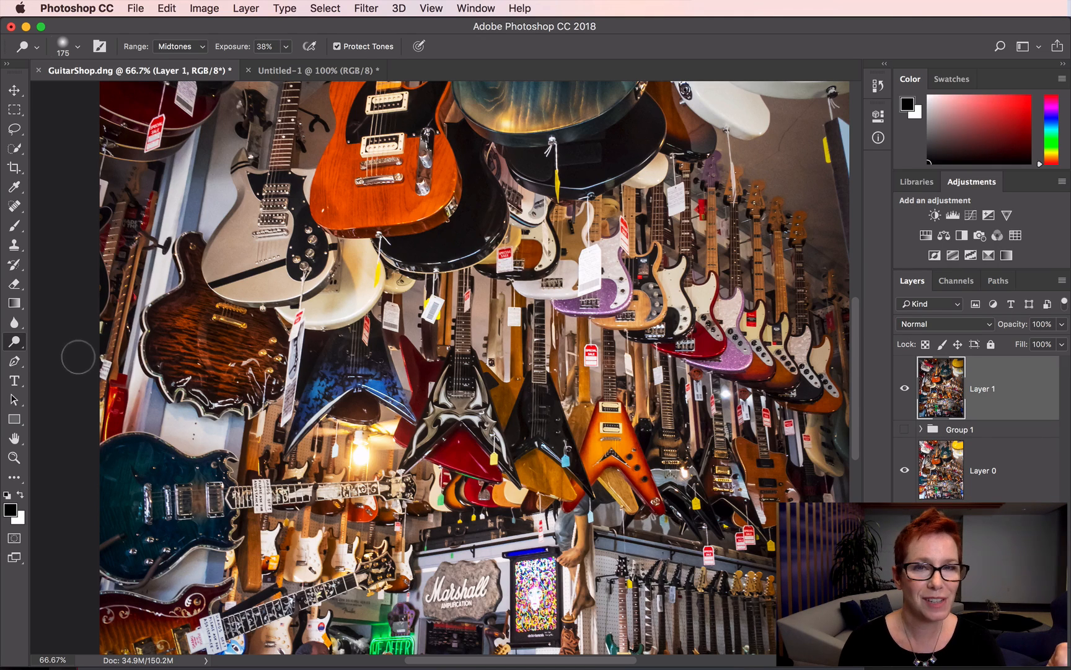
{"action": "mouse_move", "coordinate": [219, 358]}
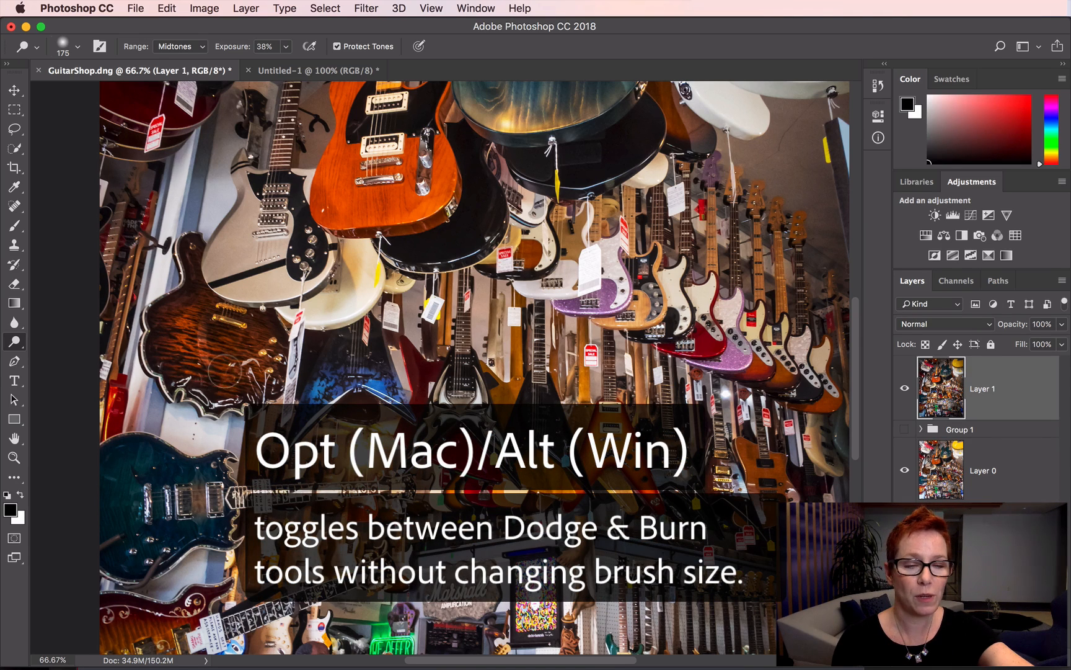
{"action": "mouse_move", "coordinate": [219, 355]}
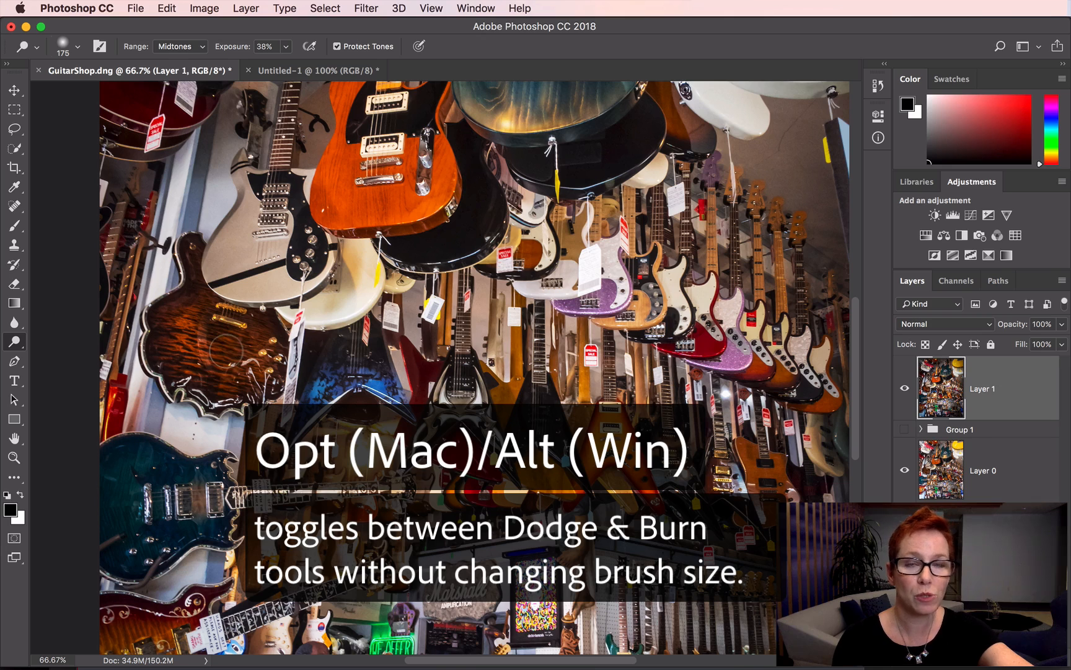